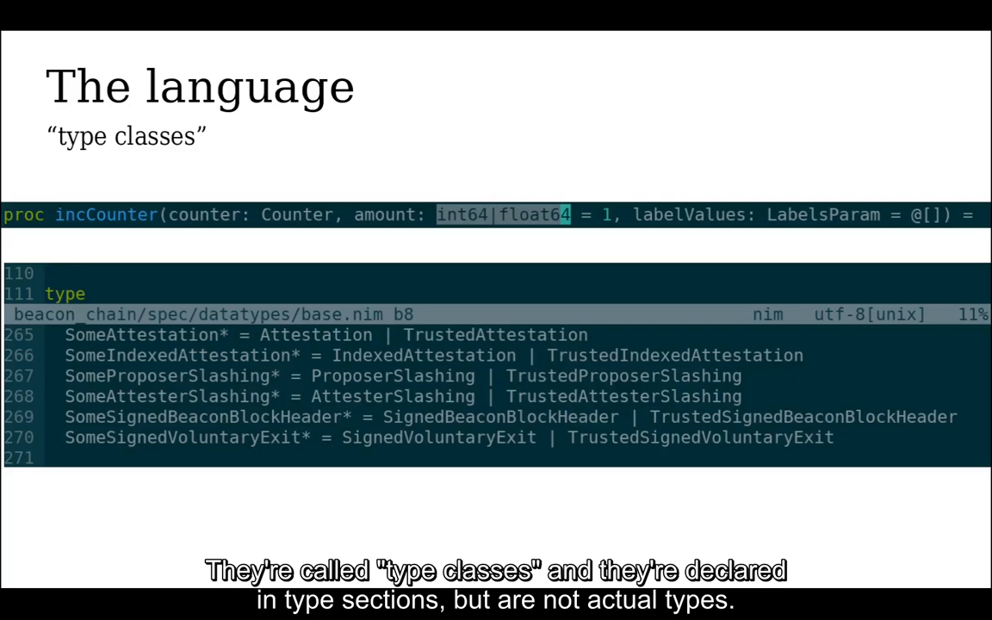
pyautogui.press('Right')
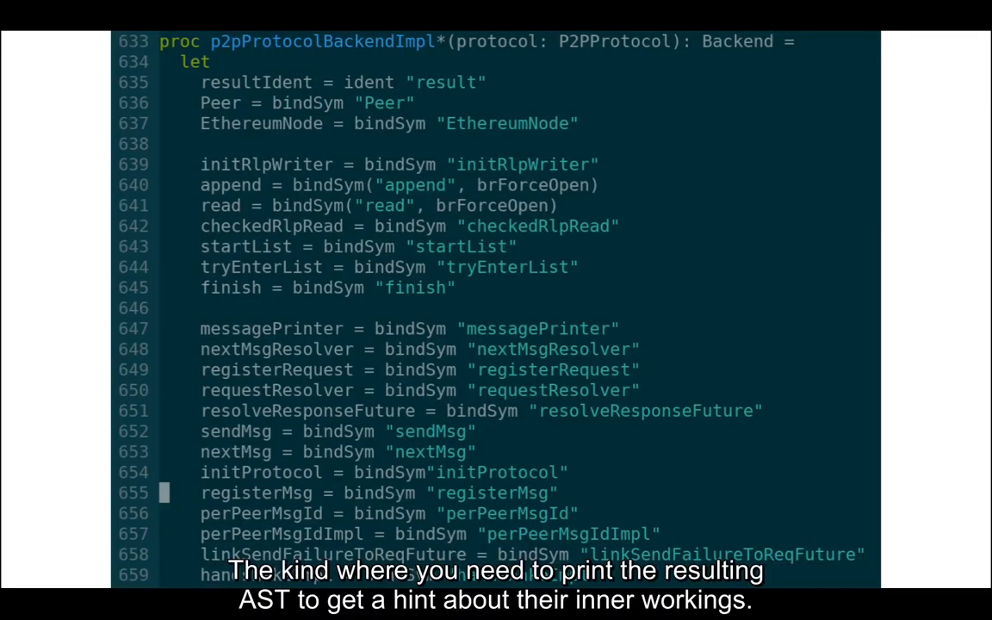
pyautogui.scroll(-3)
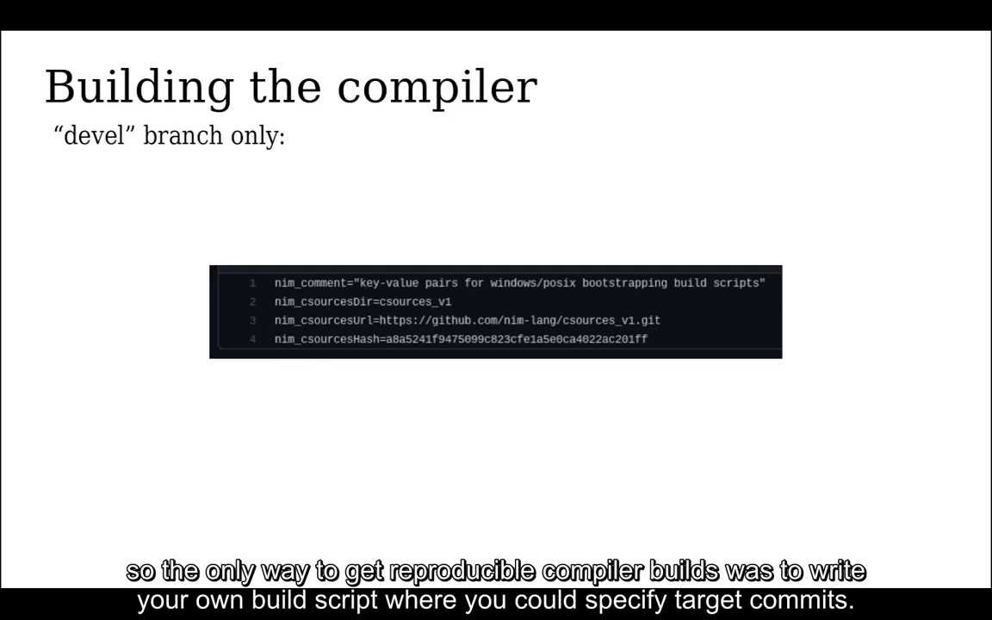
pyautogui.press('Right')
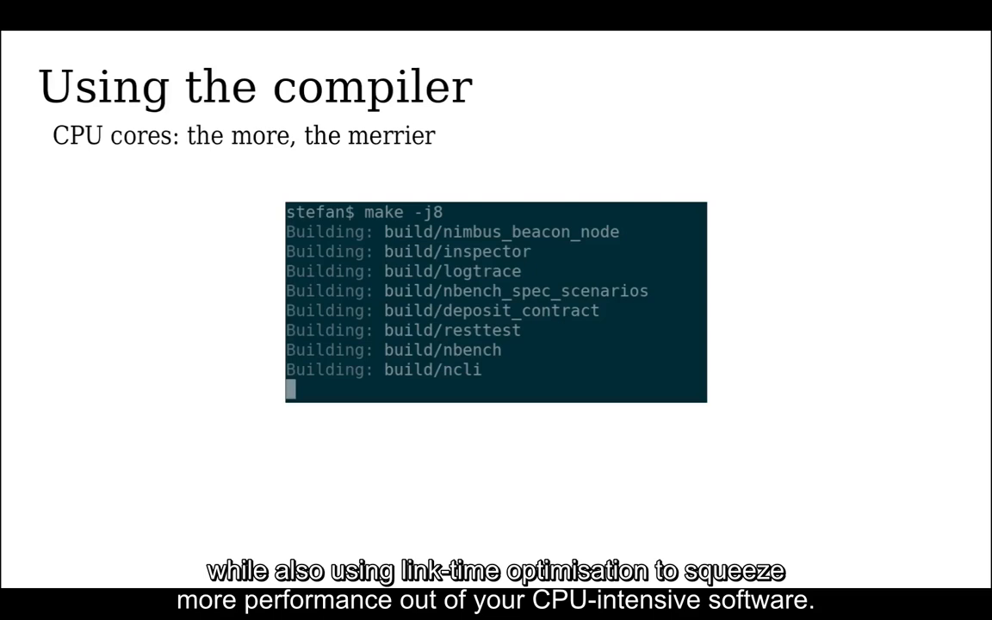
pyautogui.press('Right')
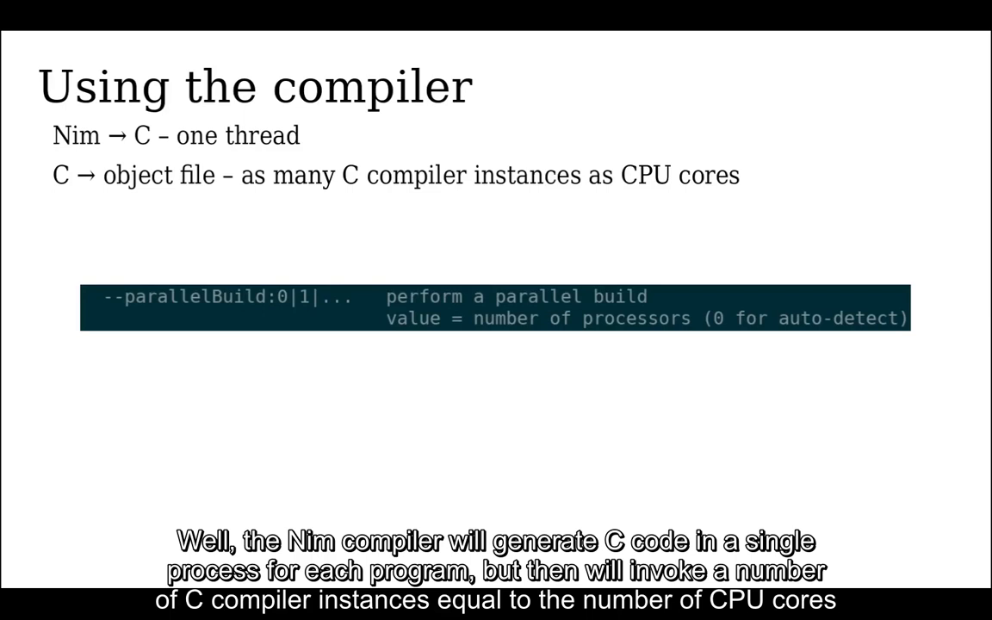
pyautogui.press('Right')
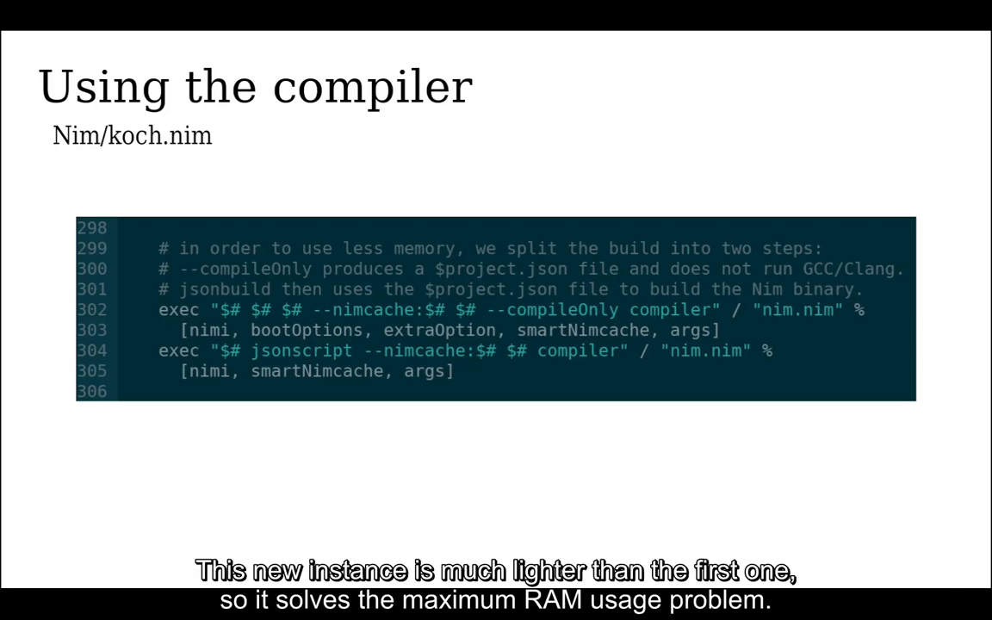
pyautogui.press('right')
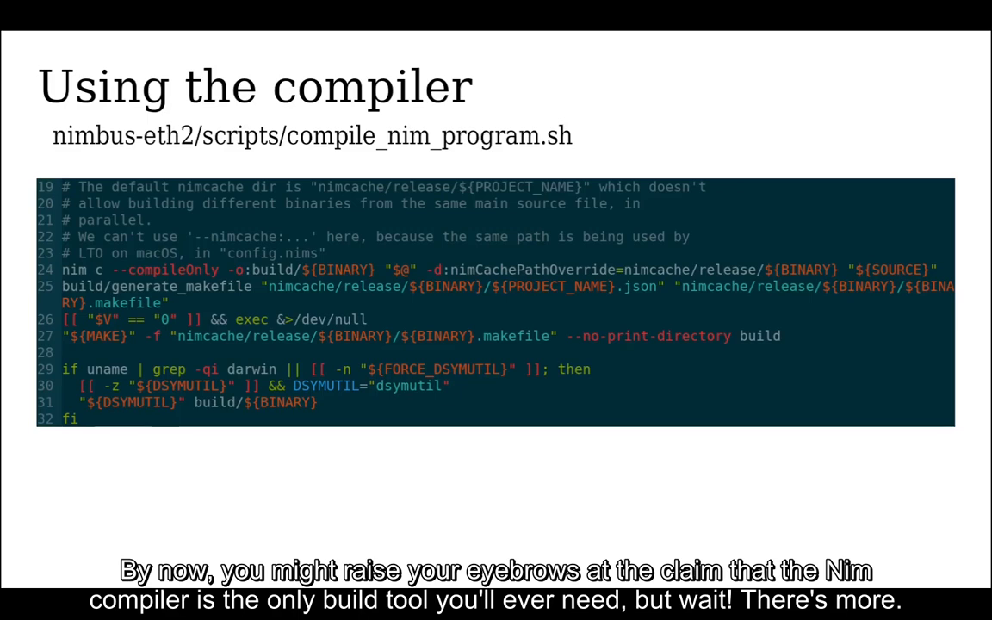
pyautogui.press('Right')
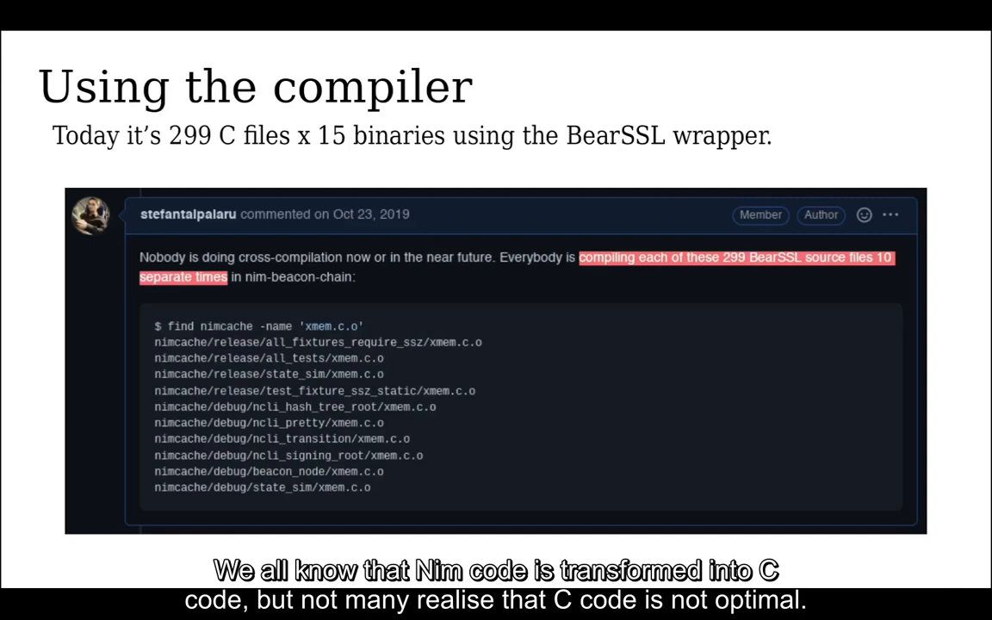
pyautogui.press('Right')
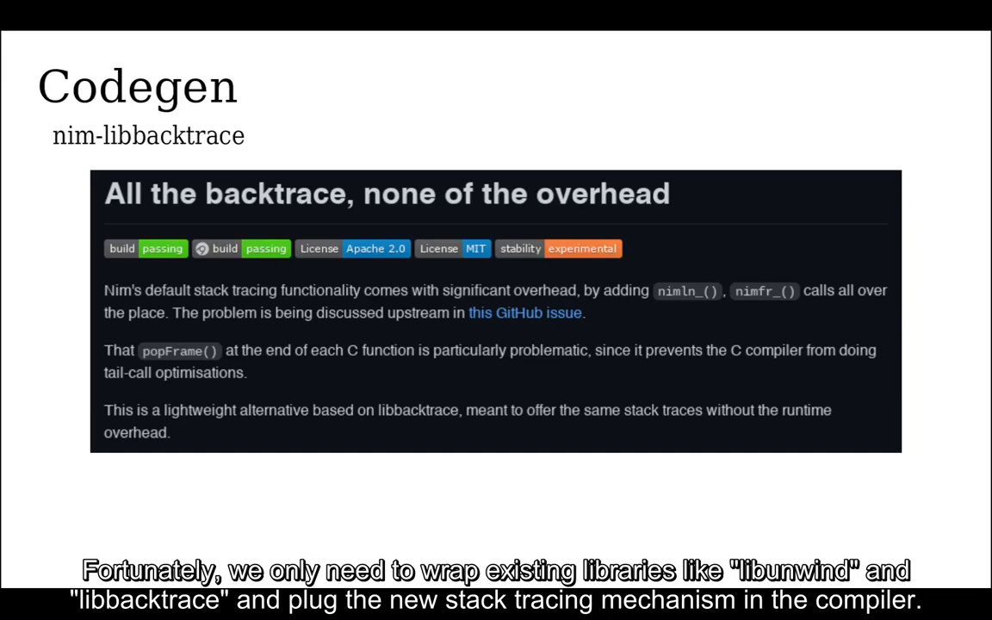
pyautogui.press('Right')
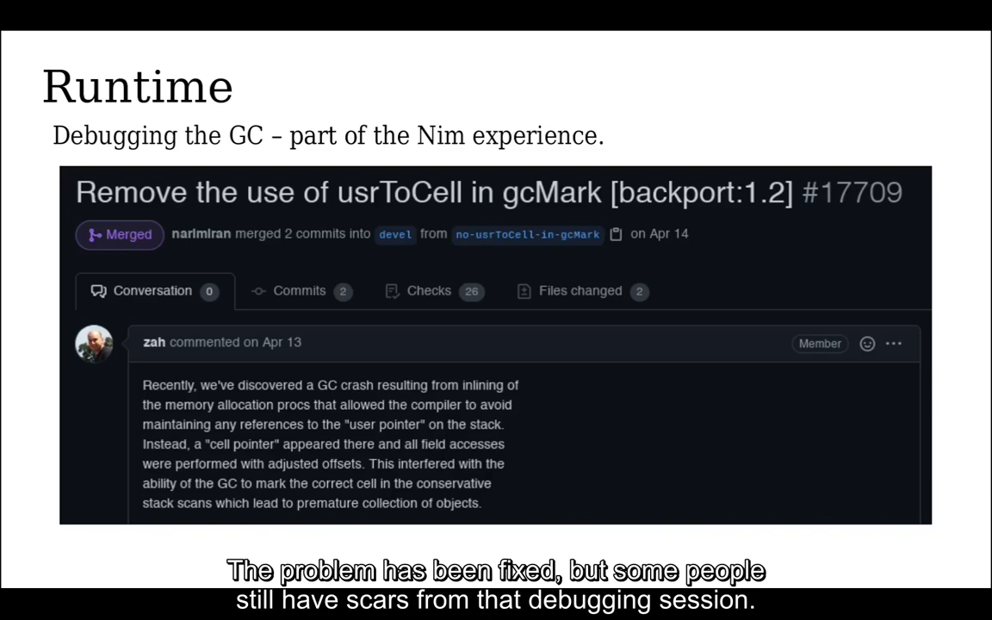
pyautogui.press('Right')
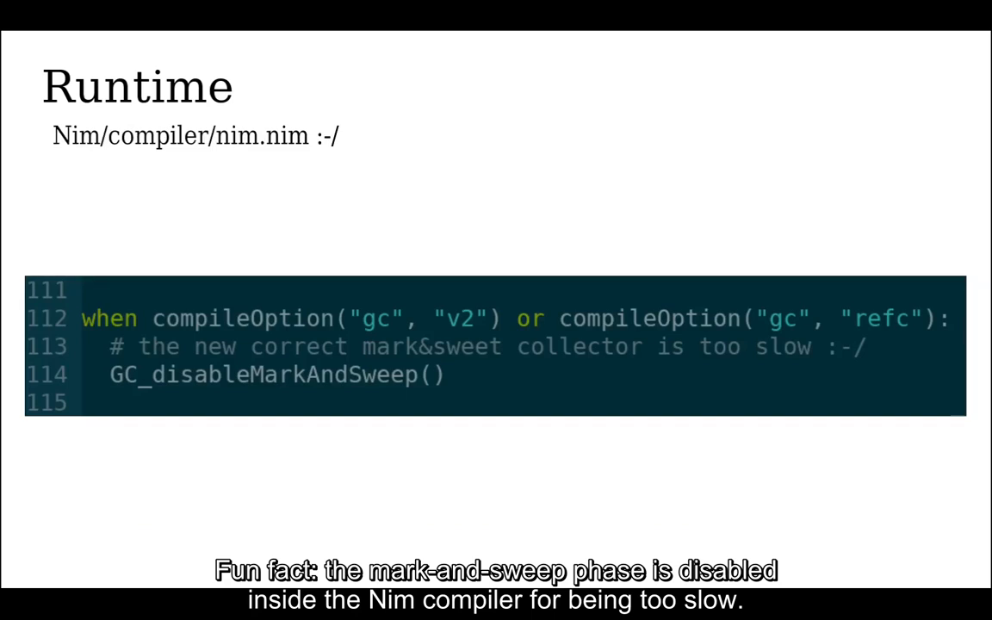
pyautogui.press('Right')
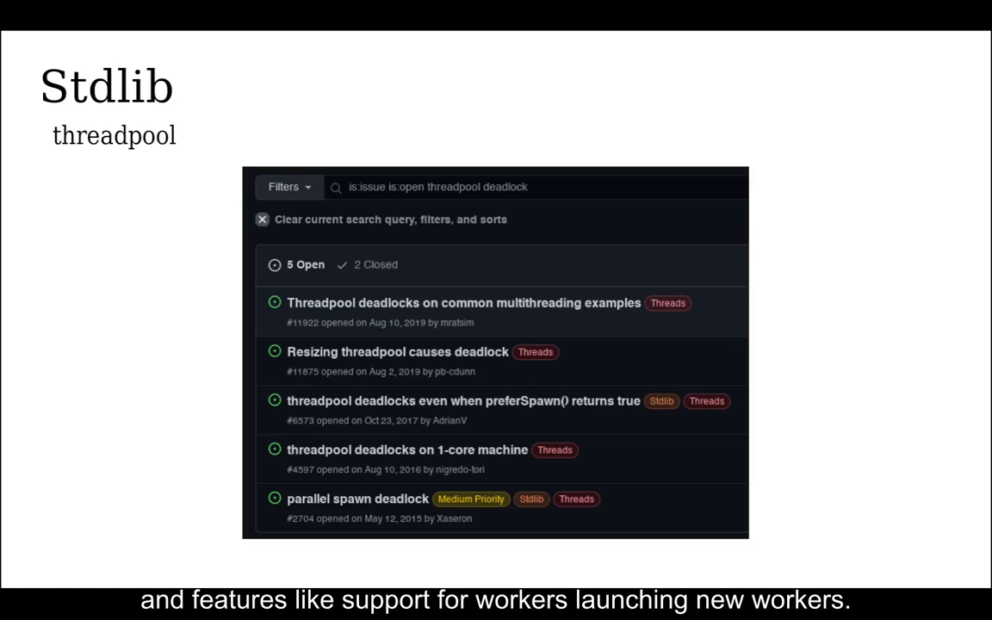
pyautogui.press('Right')
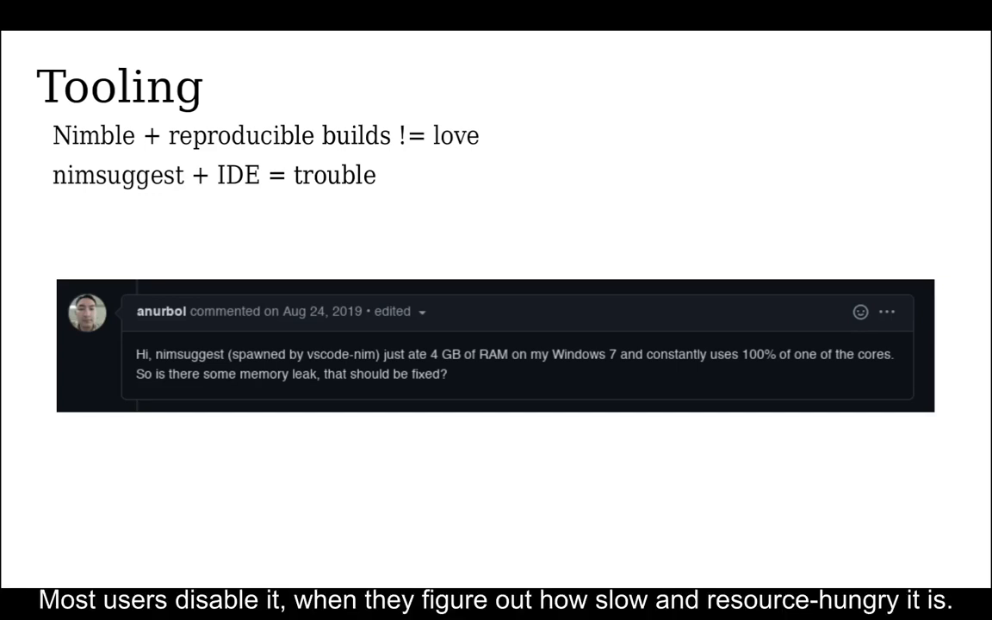
pyautogui.press('right')
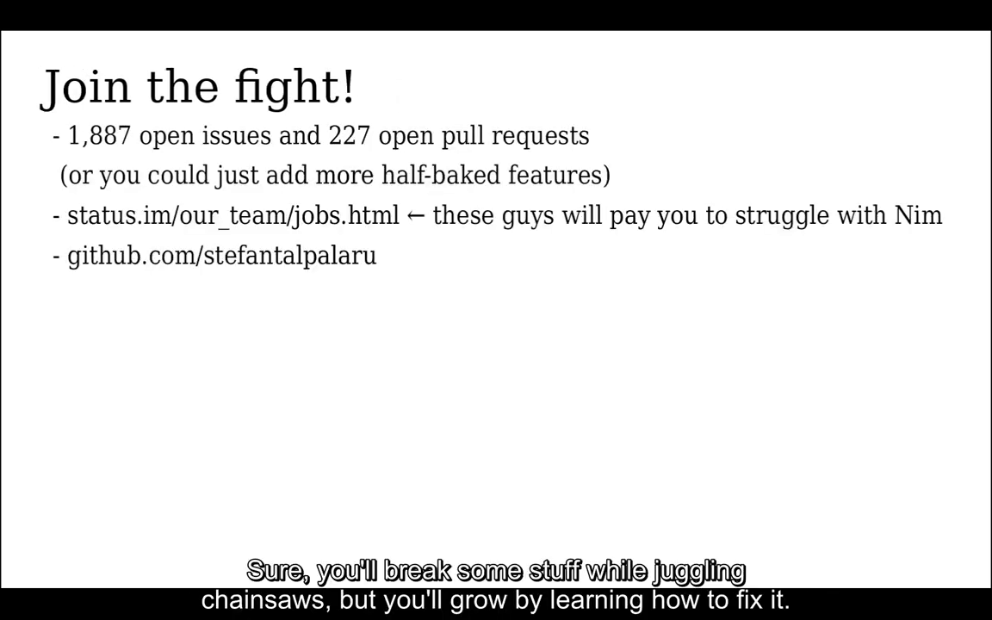